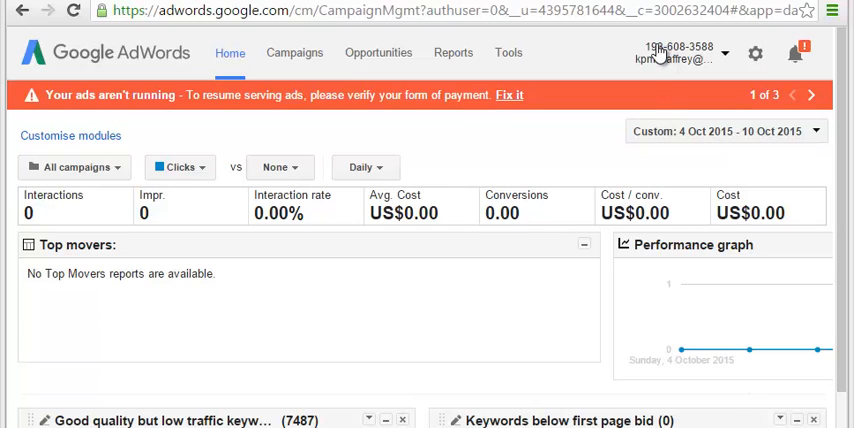
mouse_move(607, 48)
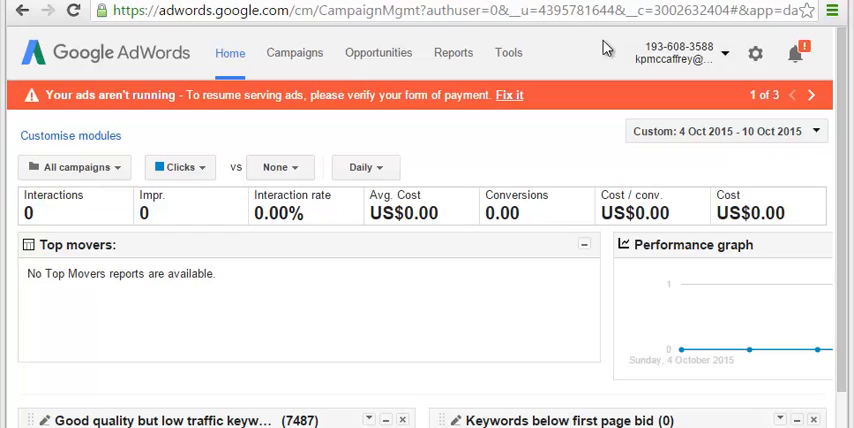
mouse_move(694, 50)
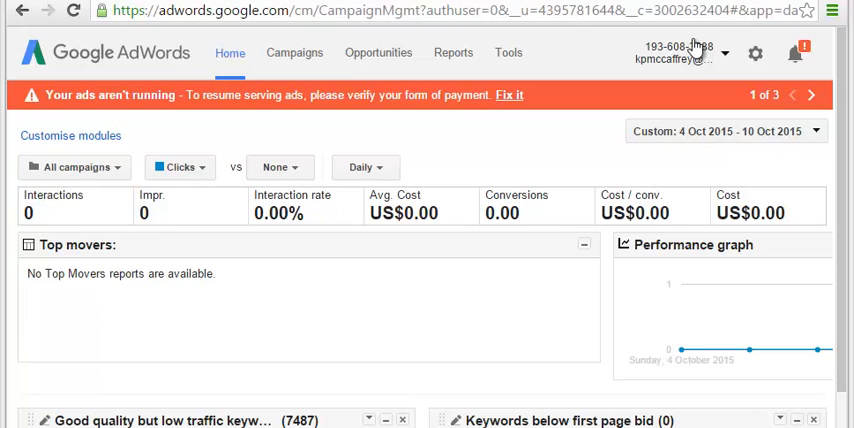
mouse_move(592, 55)
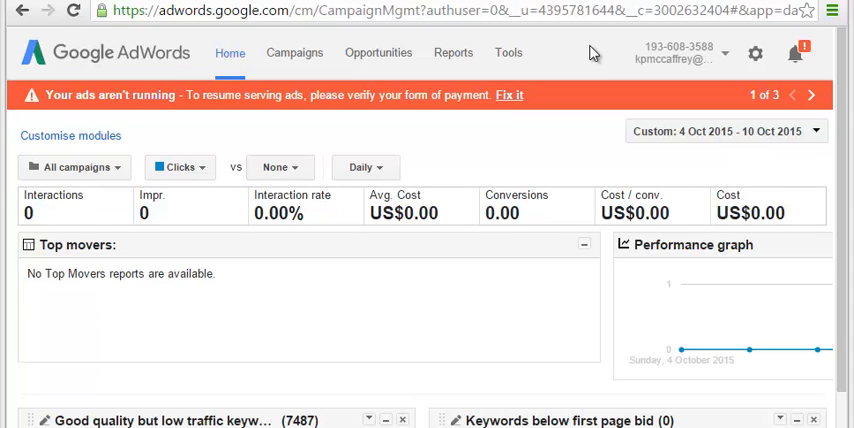
mouse_move(603, 113)
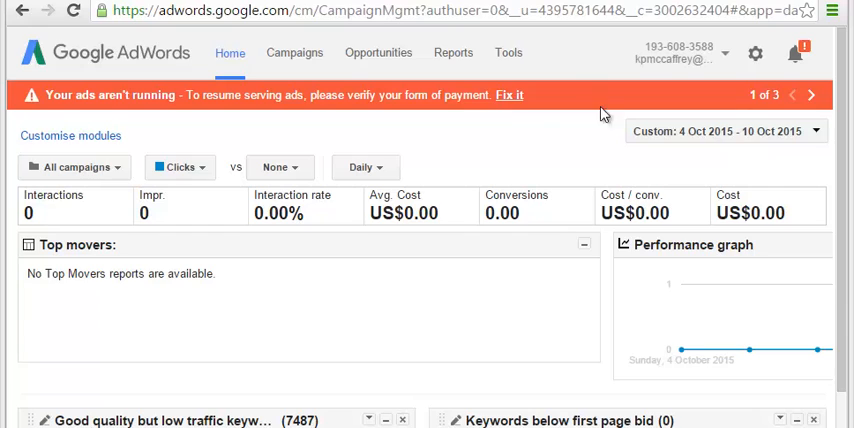
- Open Account access under account settings and show the second client manager's Terminate access action
left_click(755, 53)
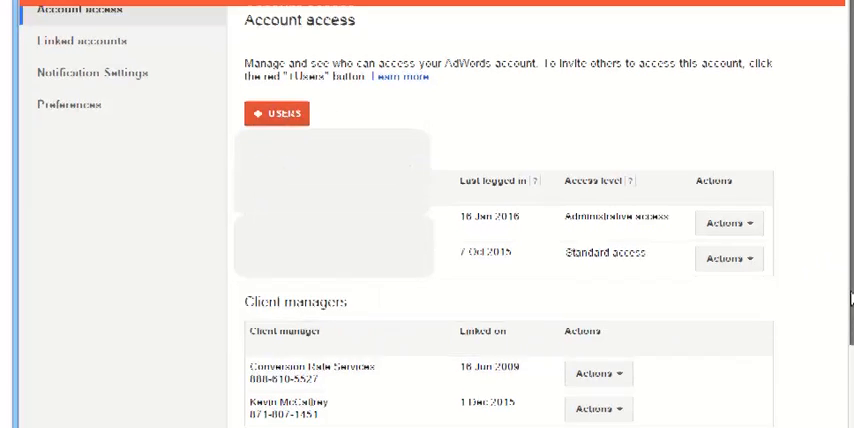
scroll("down", 3)
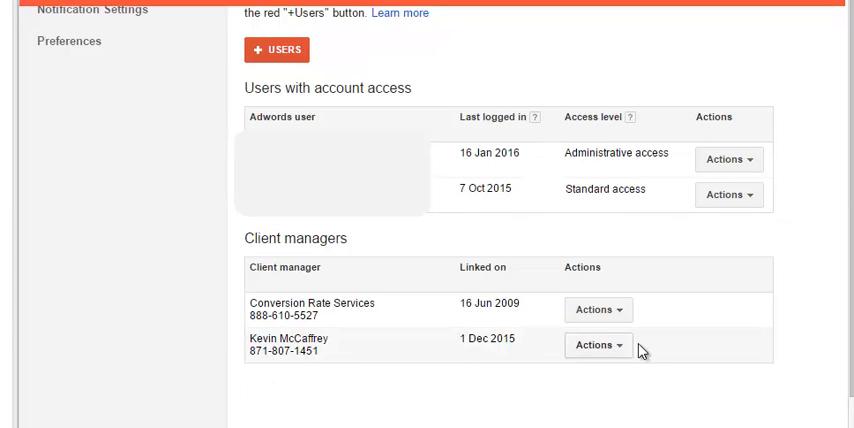
mouse_move(565, 350)
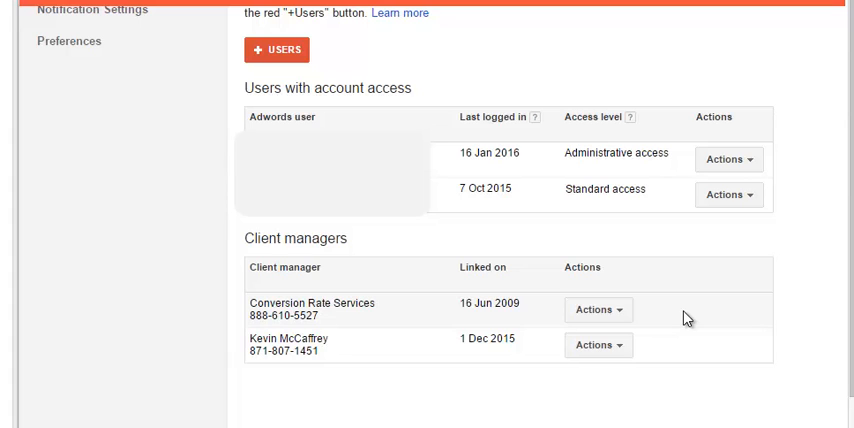
mouse_move(698, 350)
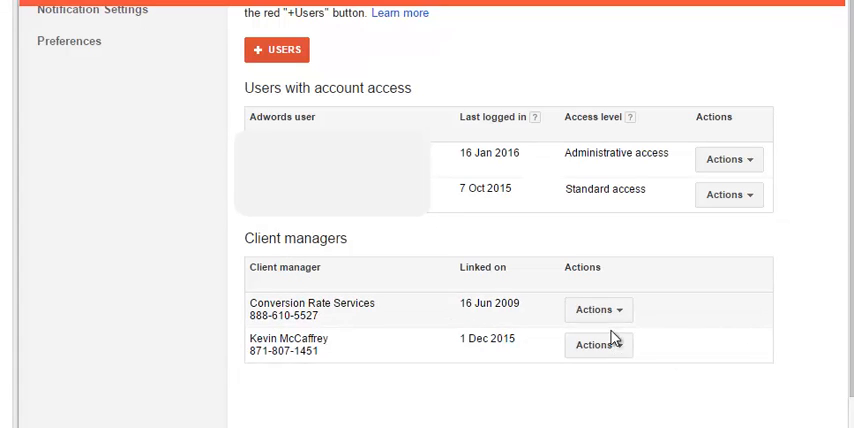
left_click(598, 345)
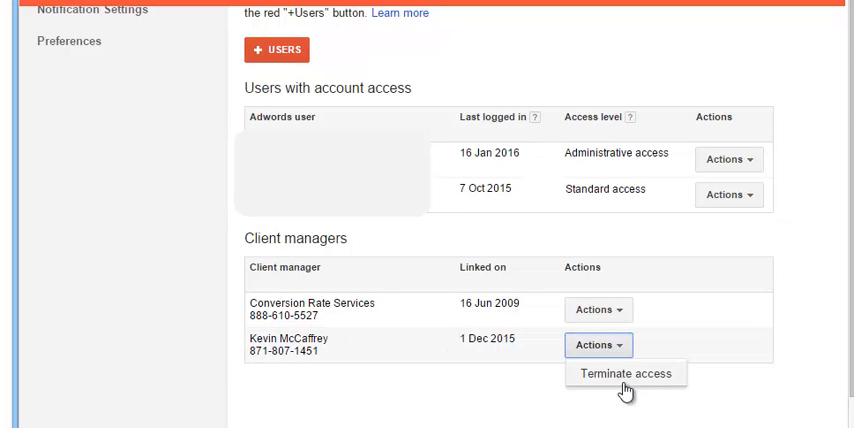